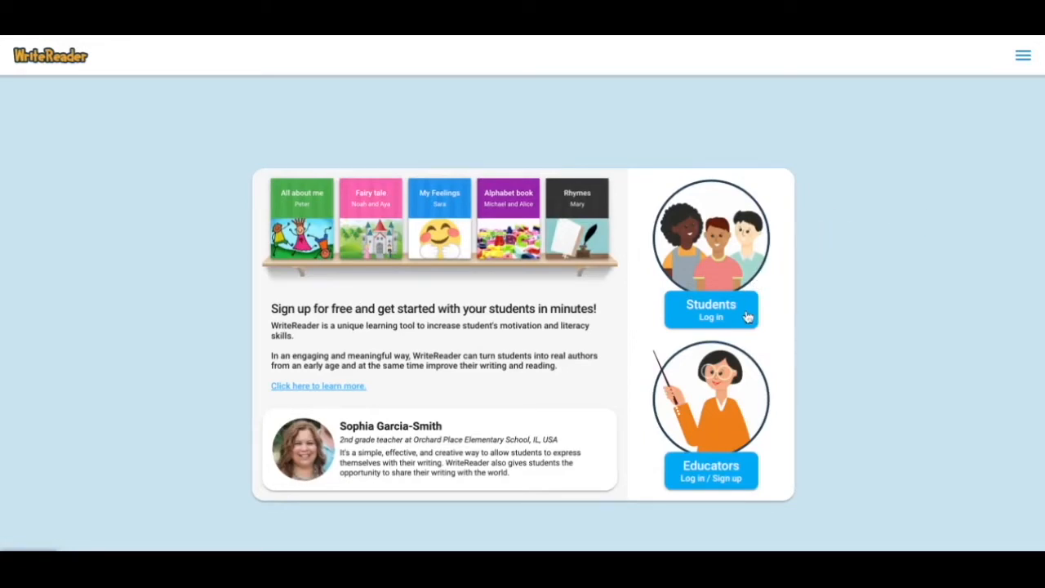
{"action": "mouse_move", "coordinate": [711, 466]}
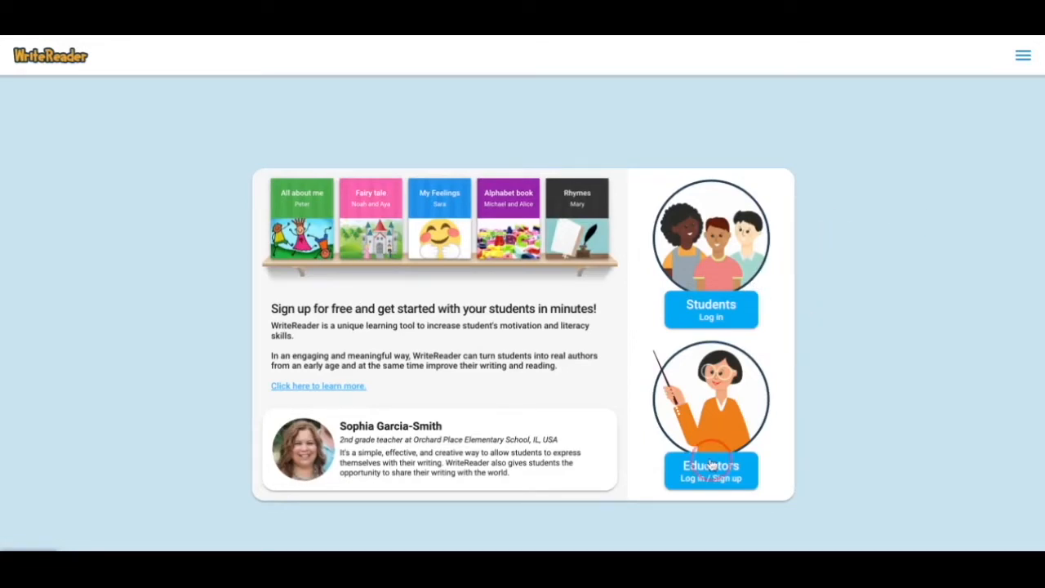
Open the WriteReader educator log-in page from the home page
{"action": "left_click", "coordinate": [711, 470]}
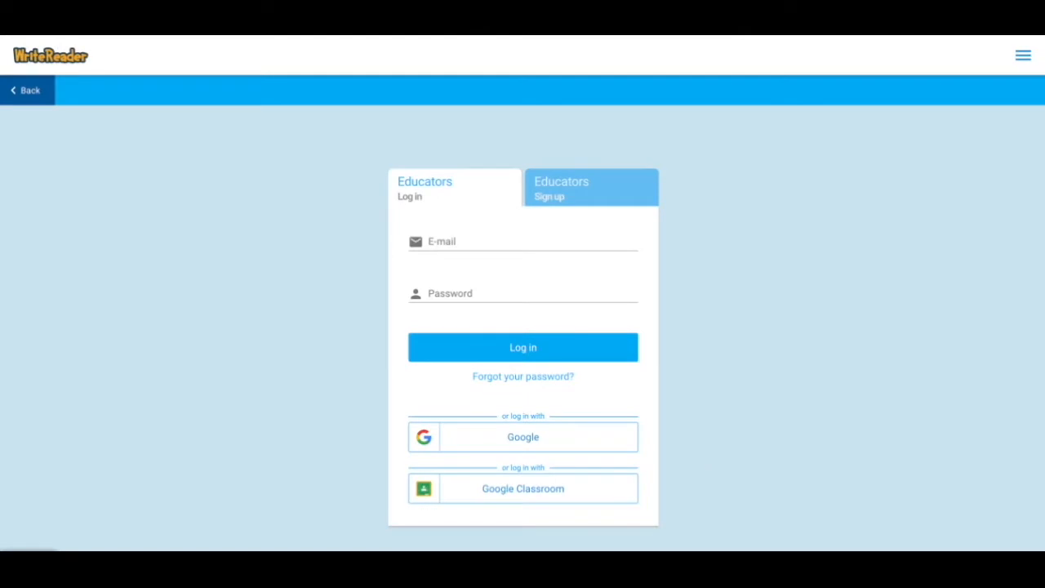
{"action": "mouse_move", "coordinate": [715, 452]}
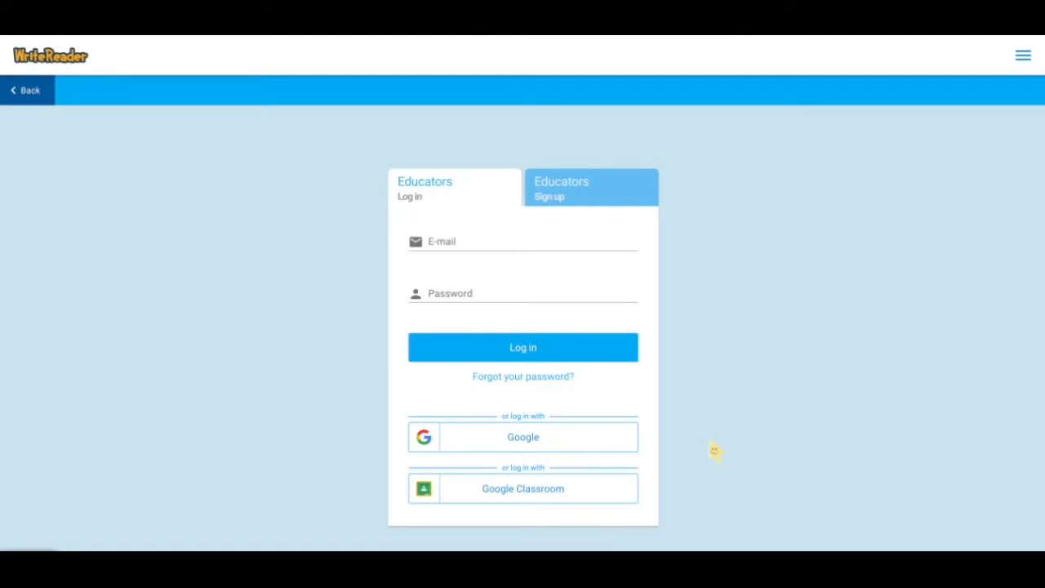
{"action": "mouse_move", "coordinate": [682, 235]}
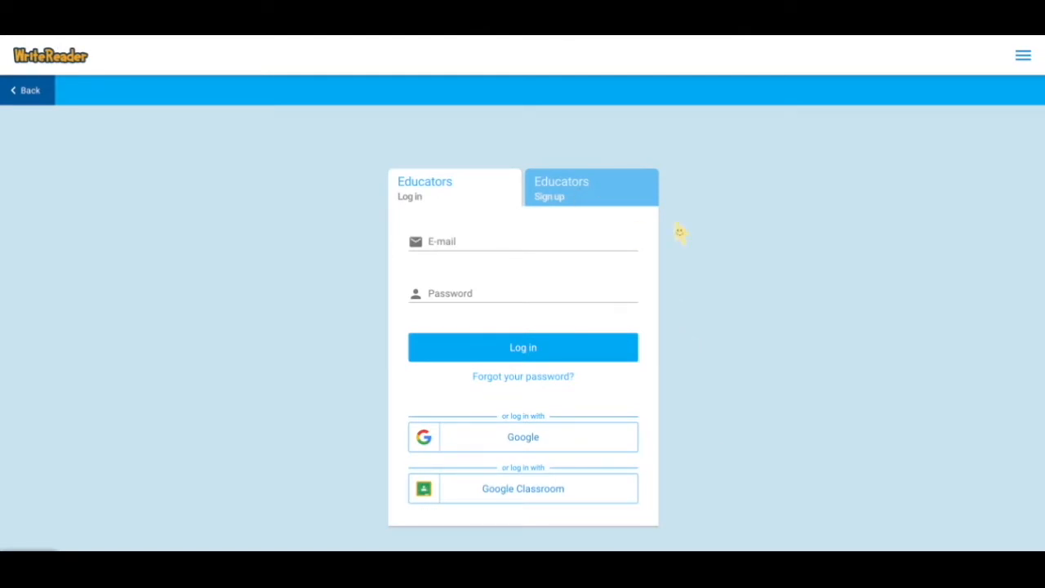
{"action": "mouse_move", "coordinate": [646, 255]}
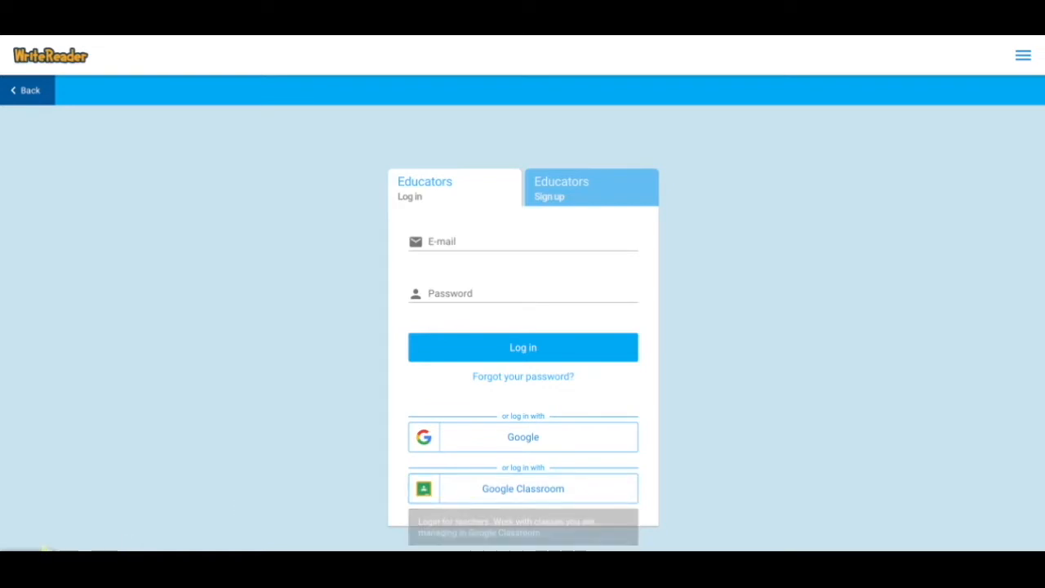
Sign in with Google Classroom, browse the template library, then view My Class settings
{"action": "left_click", "coordinate": [522, 347]}
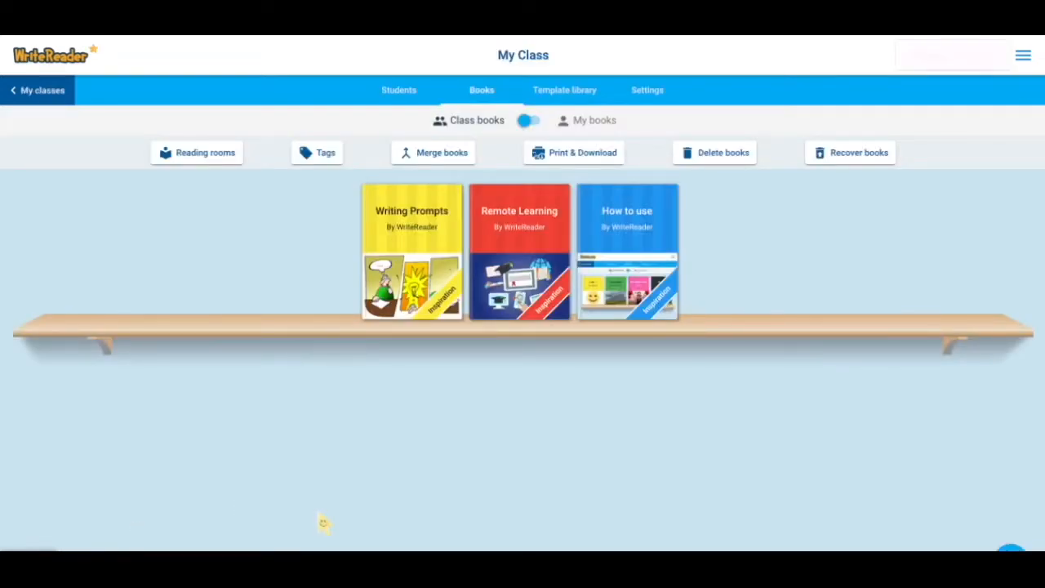
{"action": "mouse_move", "coordinate": [322, 523]}
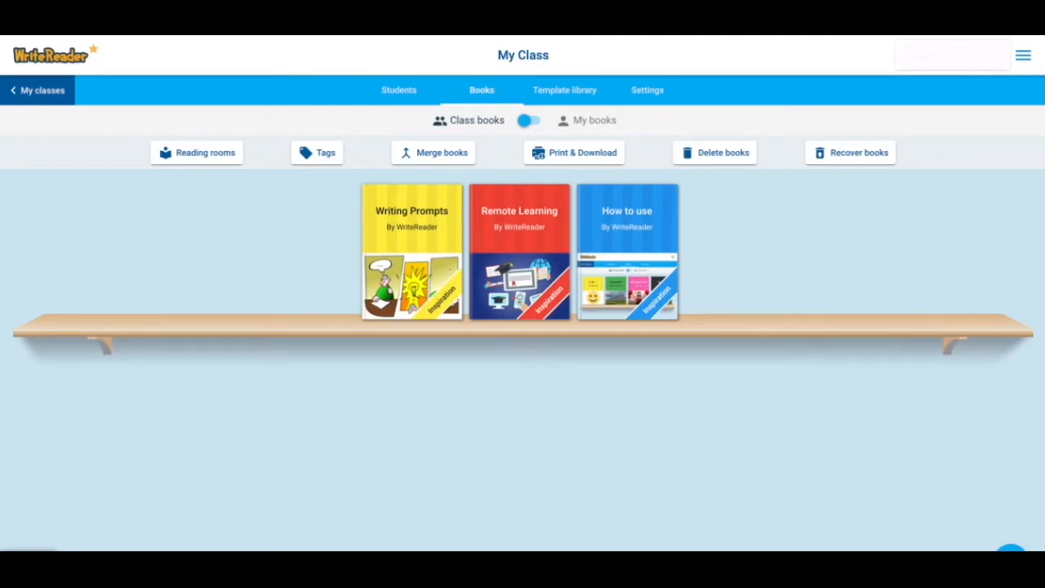
{"action": "mouse_move", "coordinate": [384, 136]}
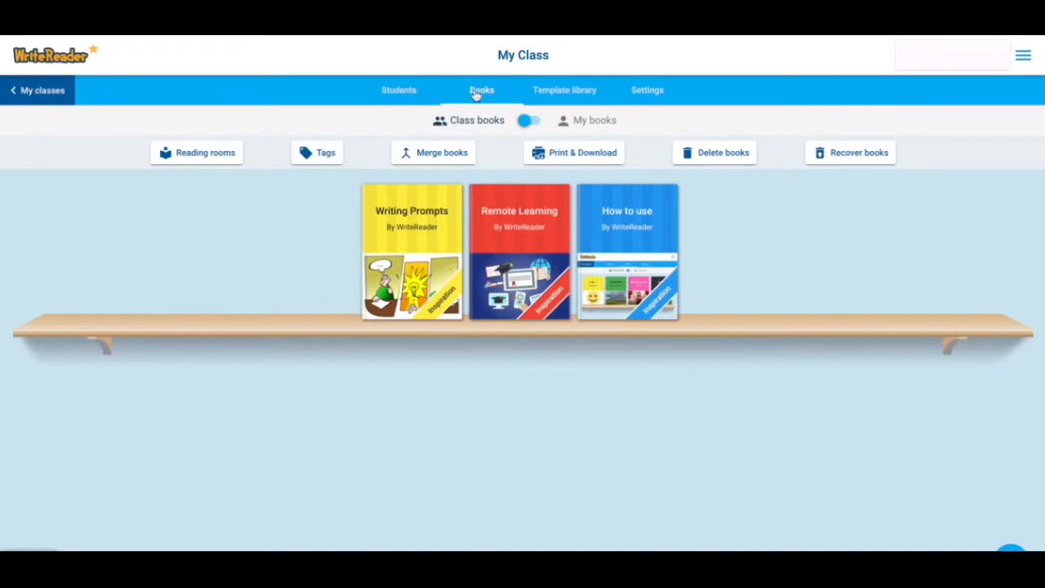
{"action": "left_click", "coordinate": [565, 90]}
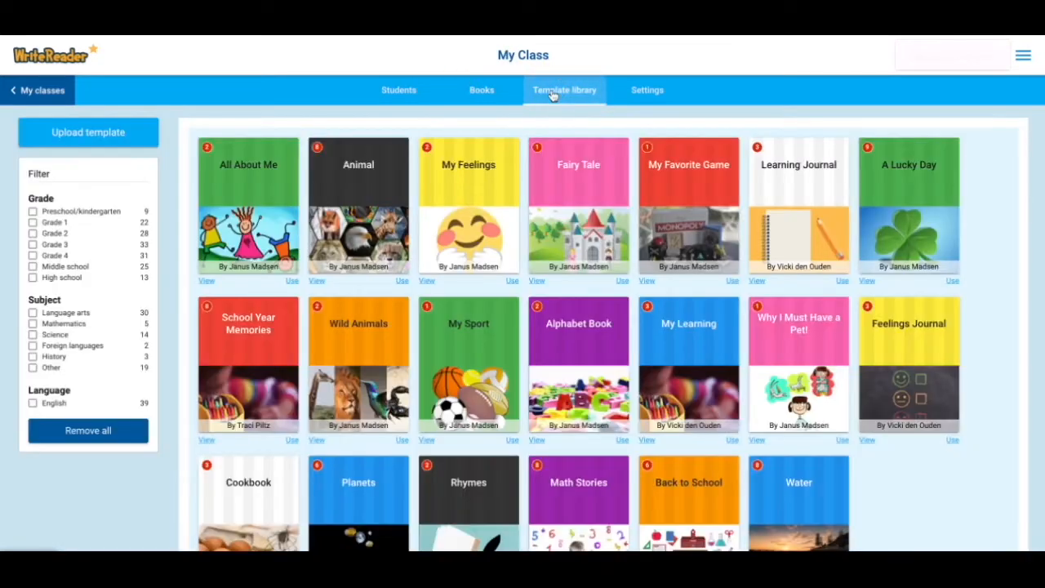
{"action": "mouse_move", "coordinate": [578, 171]}
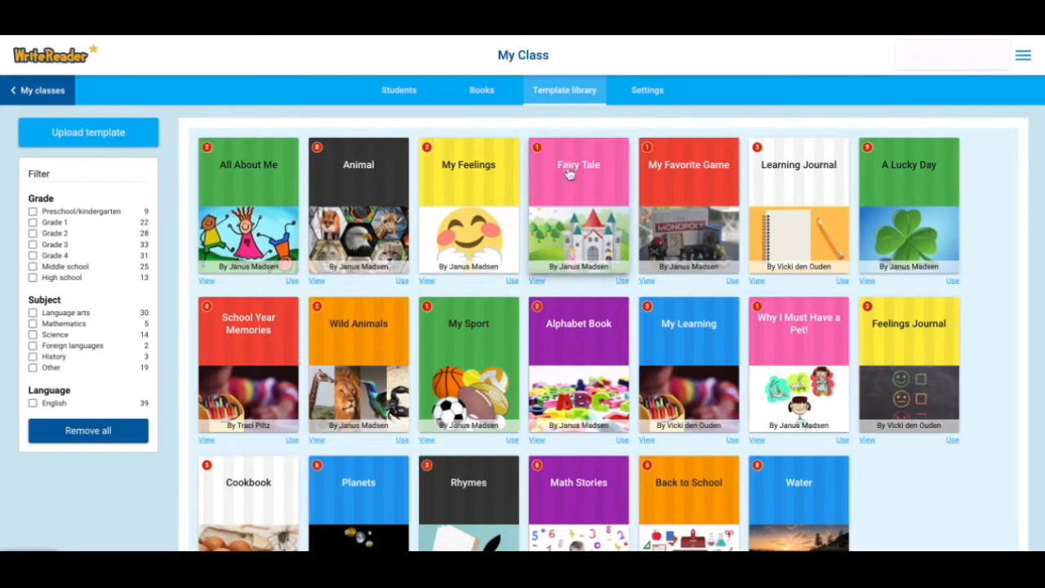
{"action": "left_click", "coordinate": [647, 90]}
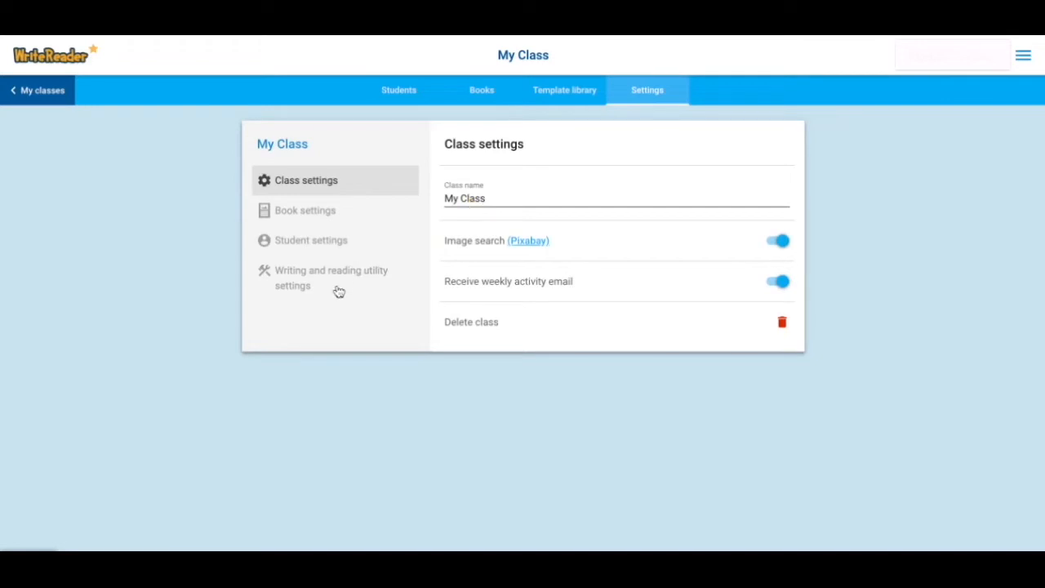
{"action": "mouse_move", "coordinate": [339, 296]}
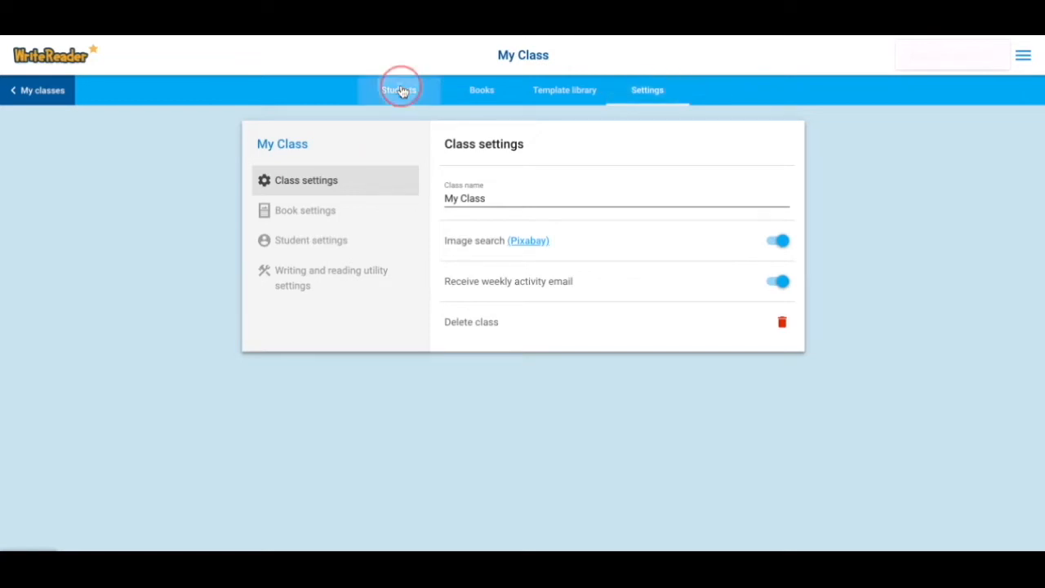
From My Class's student list, start adding students via Insert multiple students
{"action": "left_click", "coordinate": [399, 90]}
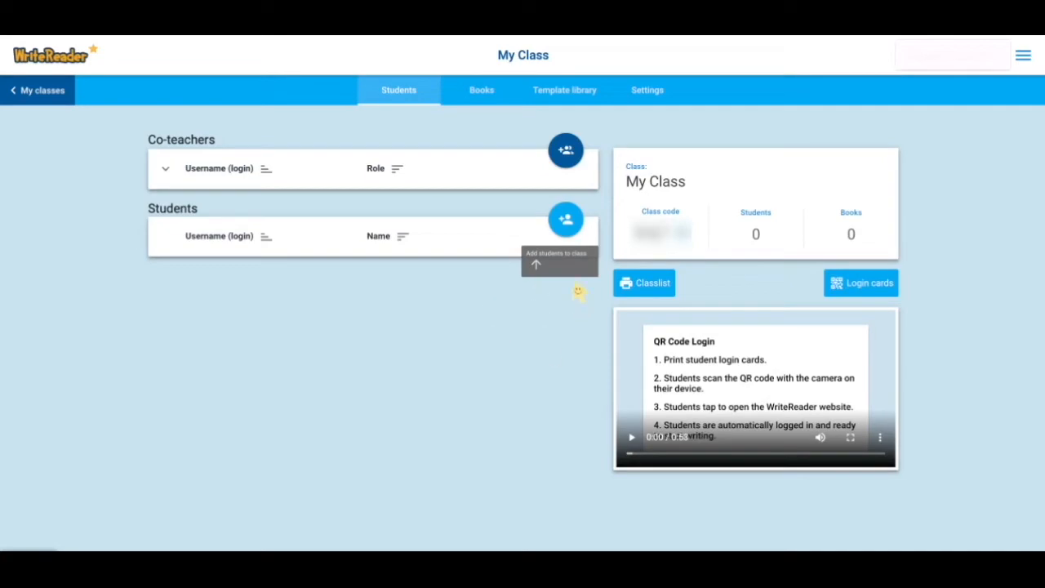
{"action": "left_click", "coordinate": [566, 219]}
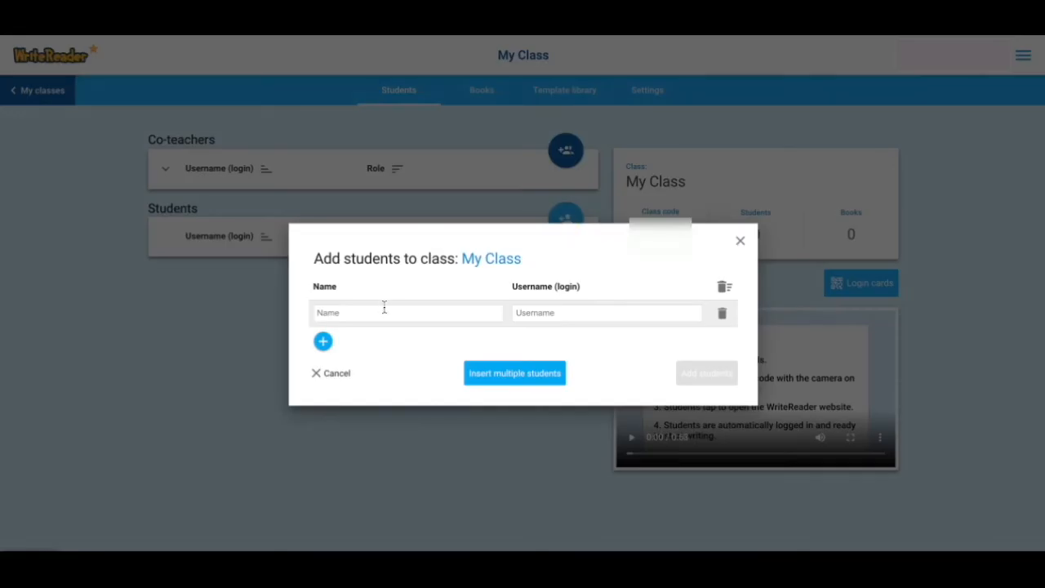
{"action": "left_click", "coordinate": [515, 374]}
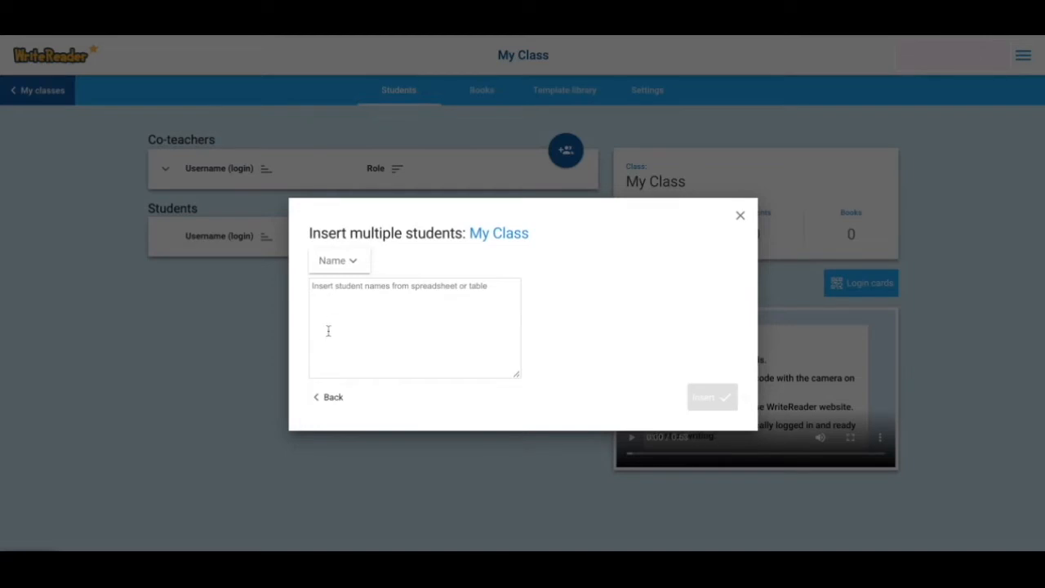
{"action": "mouse_move", "coordinate": [355, 269]}
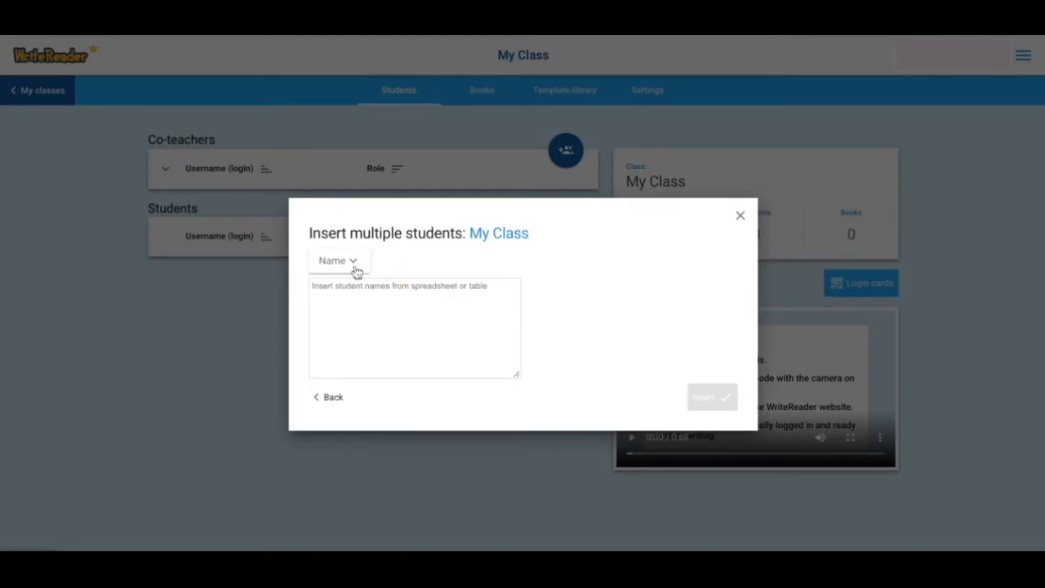
Enter the names Sloan, Jonah, Resse and Ryann and insert them as student entries
{"action": "left_click", "coordinate": [339, 261]}
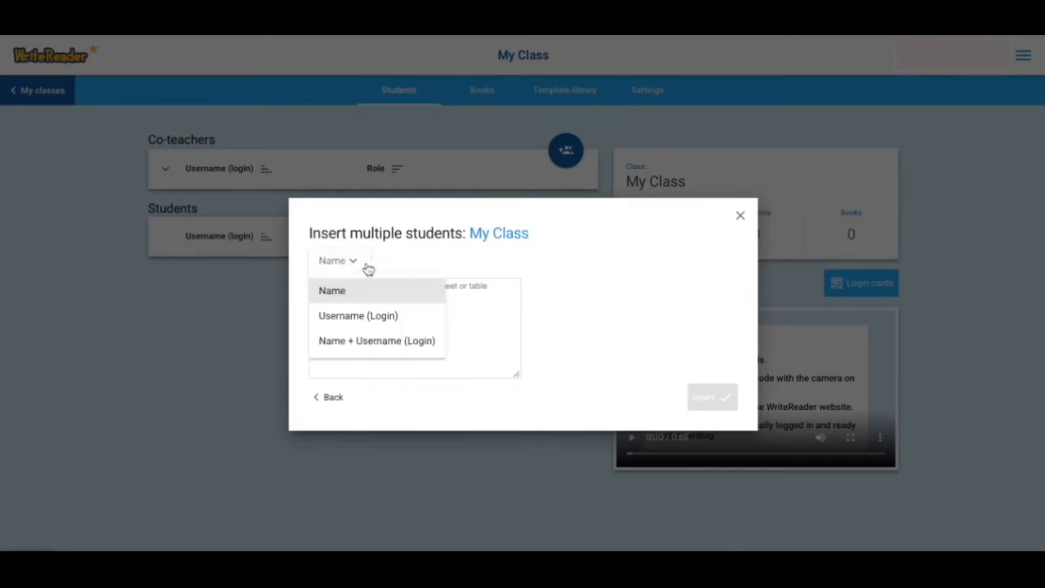
{"action": "mouse_move", "coordinate": [358, 341]}
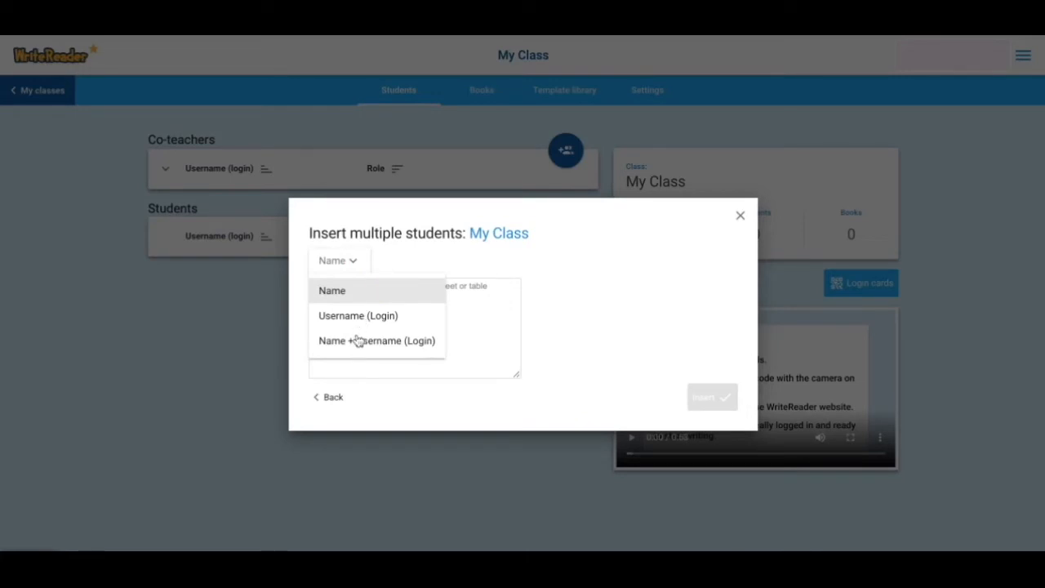
{"action": "mouse_move", "coordinate": [410, 352]}
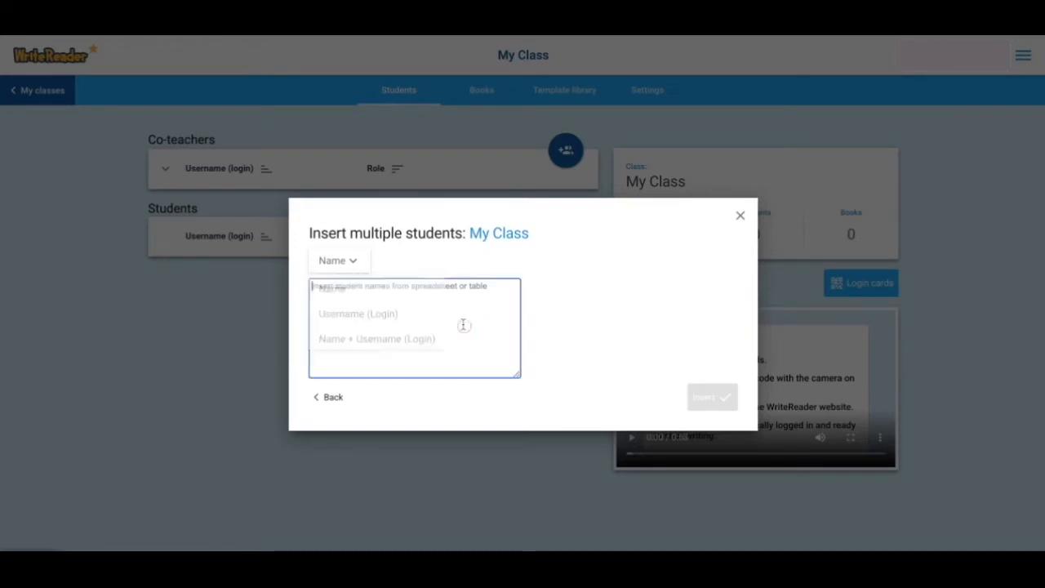
{"action": "type", "text": "Sk"}
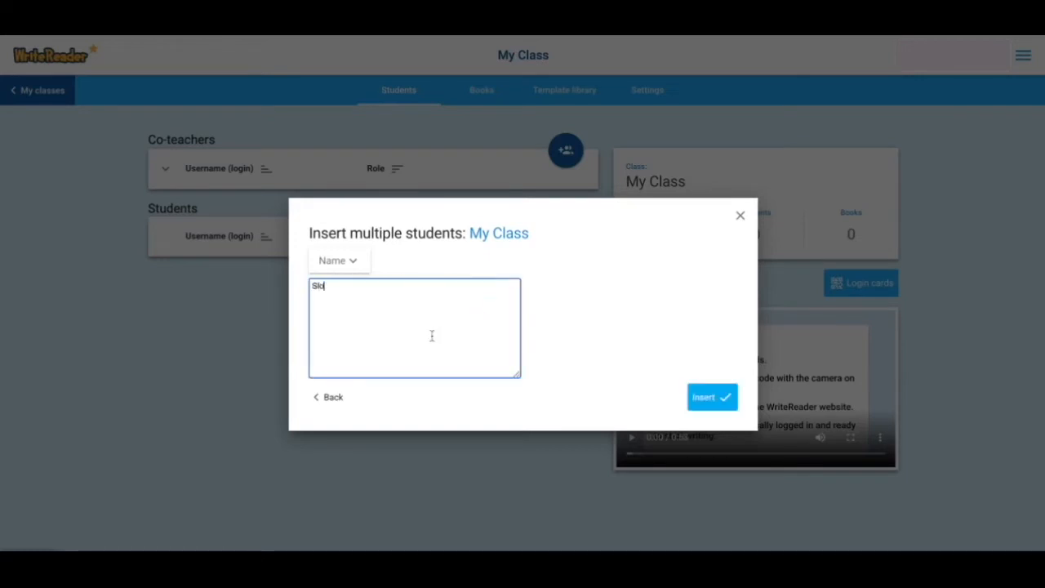
{"action": "type", "text": "Sloan"}
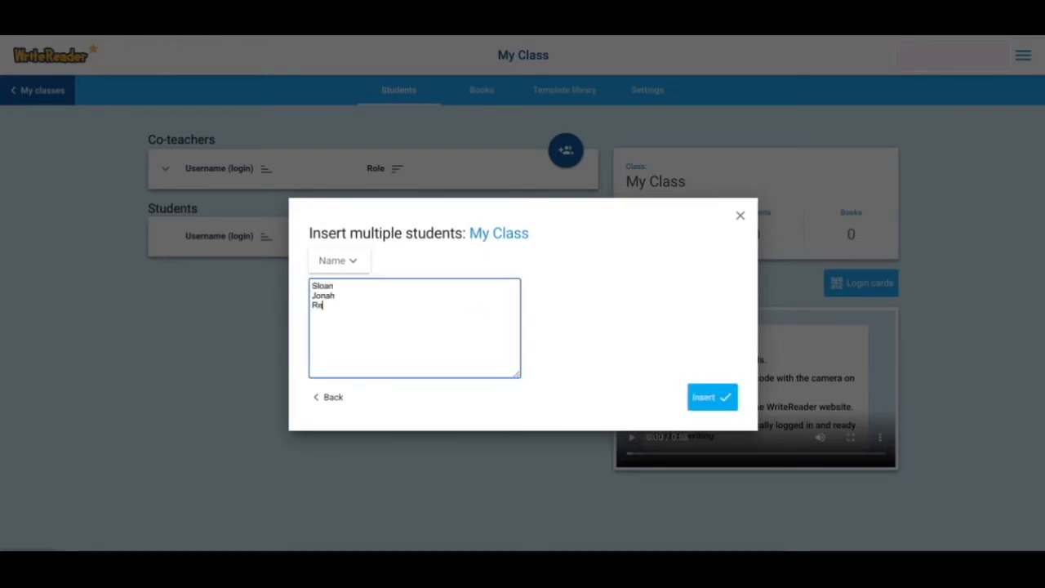
{"action": "type", "text": "Resse"}
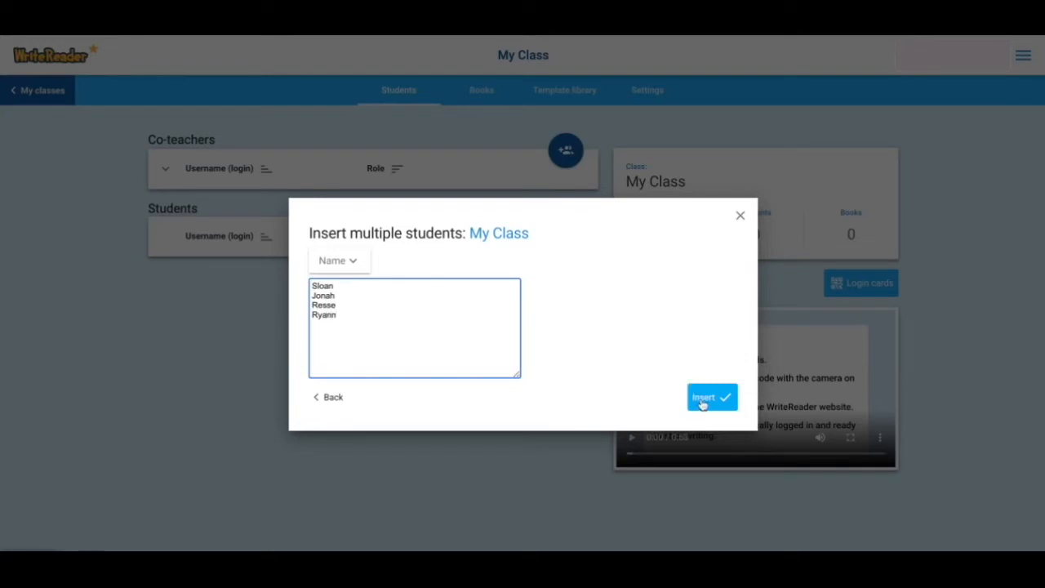
{"action": "left_click", "coordinate": [711, 397]}
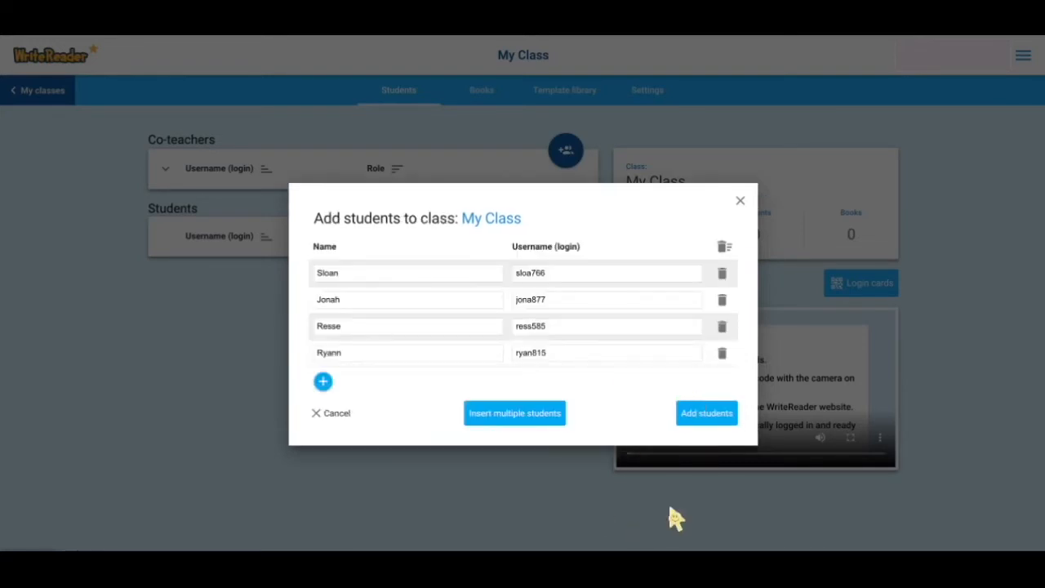
{"action": "mouse_move", "coordinate": [554, 268]}
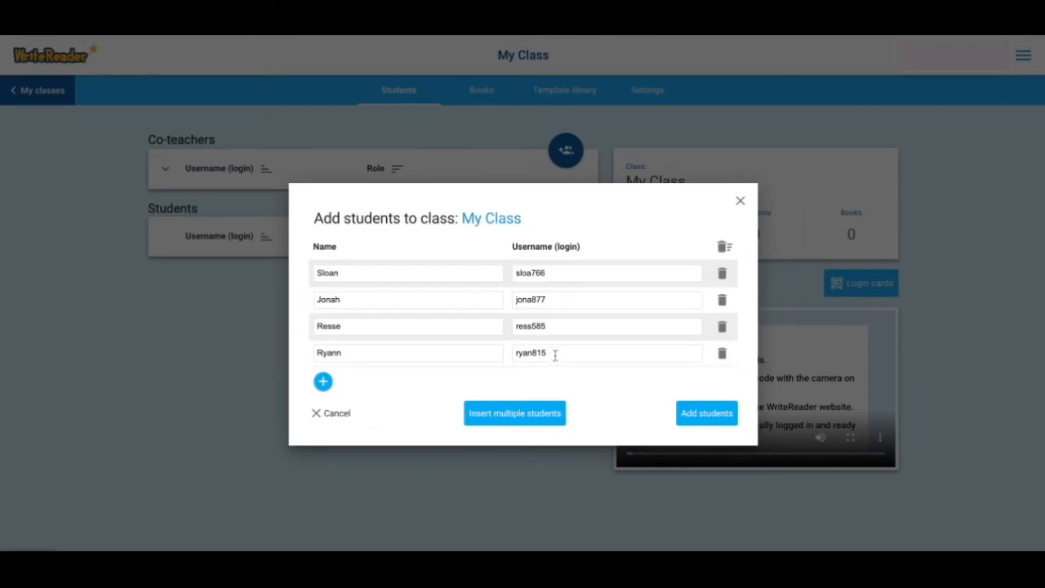
Enroll Jonah, Resse, Ryann and Sloan in My Class, bringing the count to 4
{"action": "left_click", "coordinate": [706, 413]}
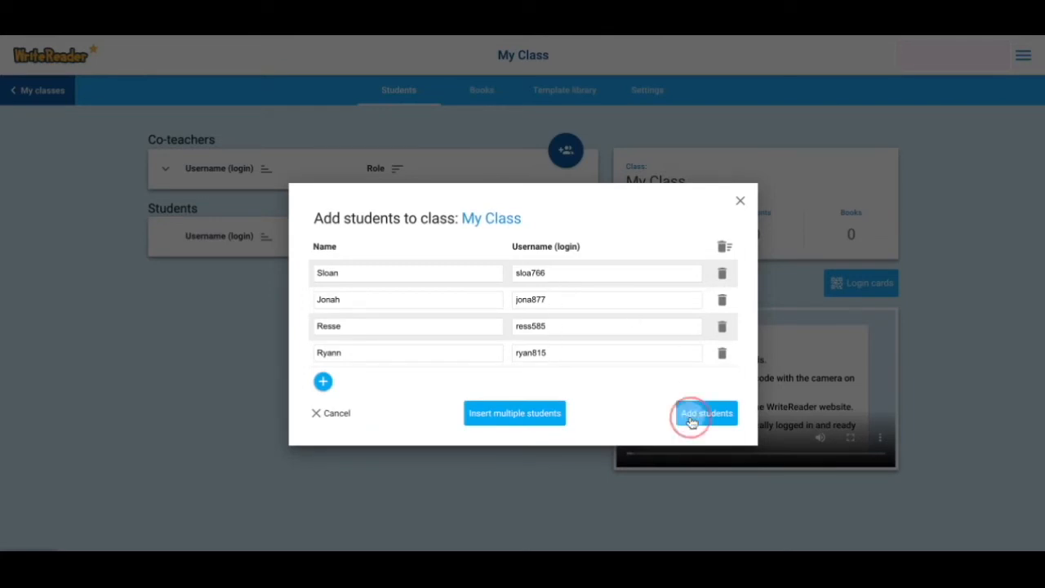
{"action": "left_click", "coordinate": [705, 413]}
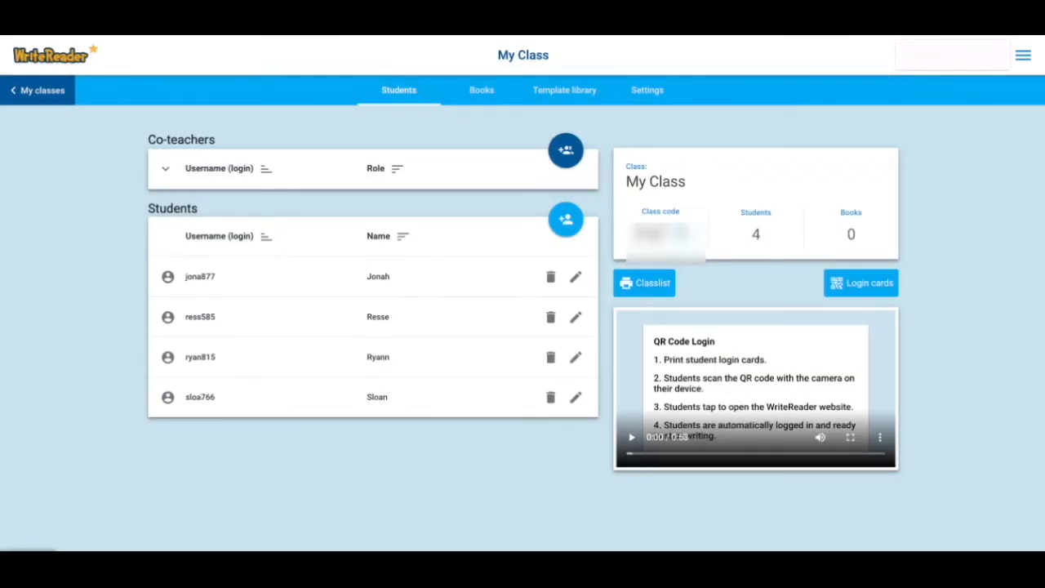
{"action": "mouse_move", "coordinate": [464, 298]}
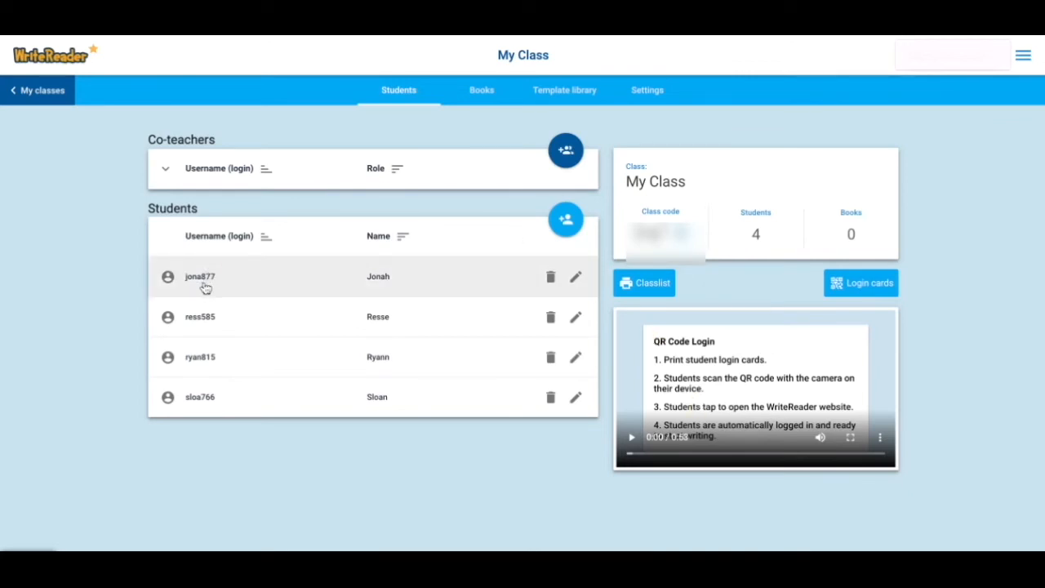
{"action": "mouse_move", "coordinate": [205, 288]}
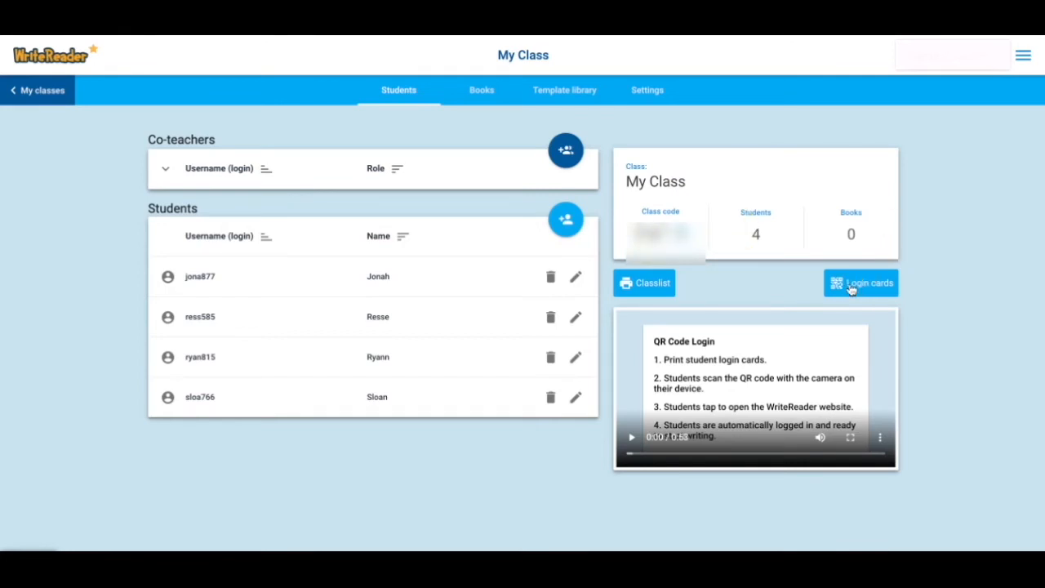
{"action": "left_click", "coordinate": [861, 282]}
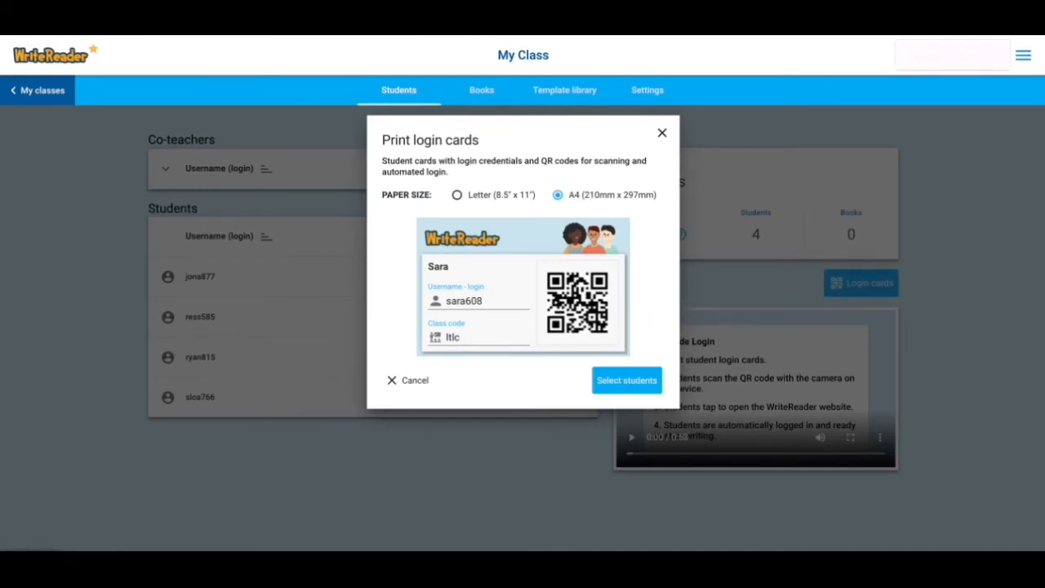
{"action": "mouse_move", "coordinate": [581, 360]}
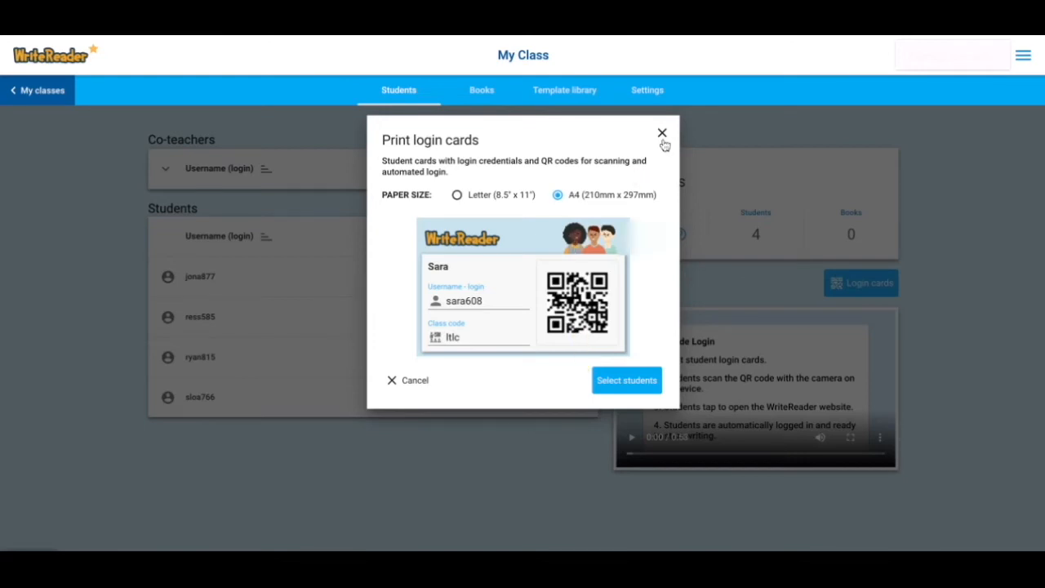
{"action": "left_click", "coordinate": [661, 132]}
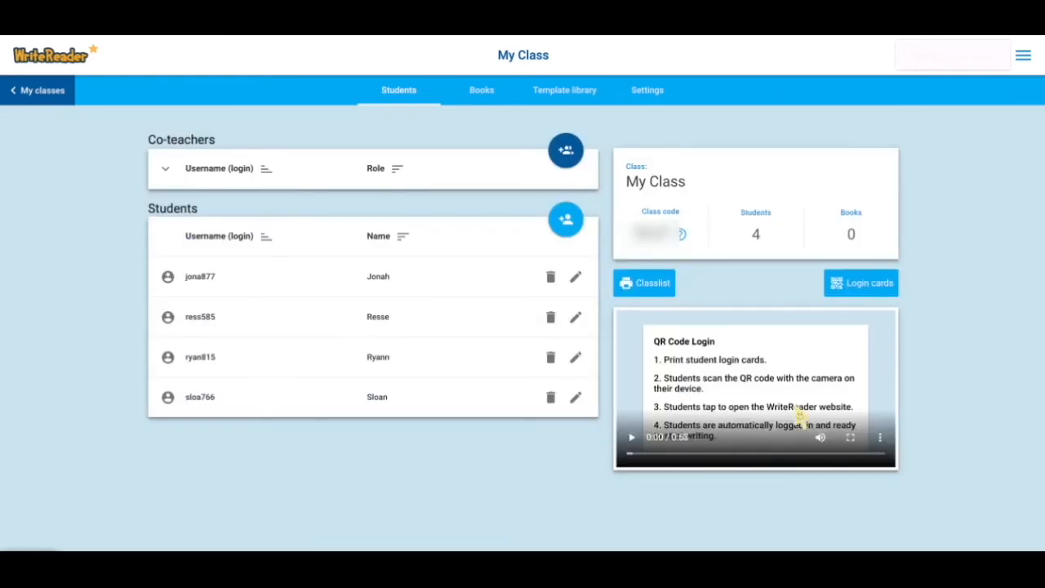
{"action": "mouse_move", "coordinate": [748, 454]}
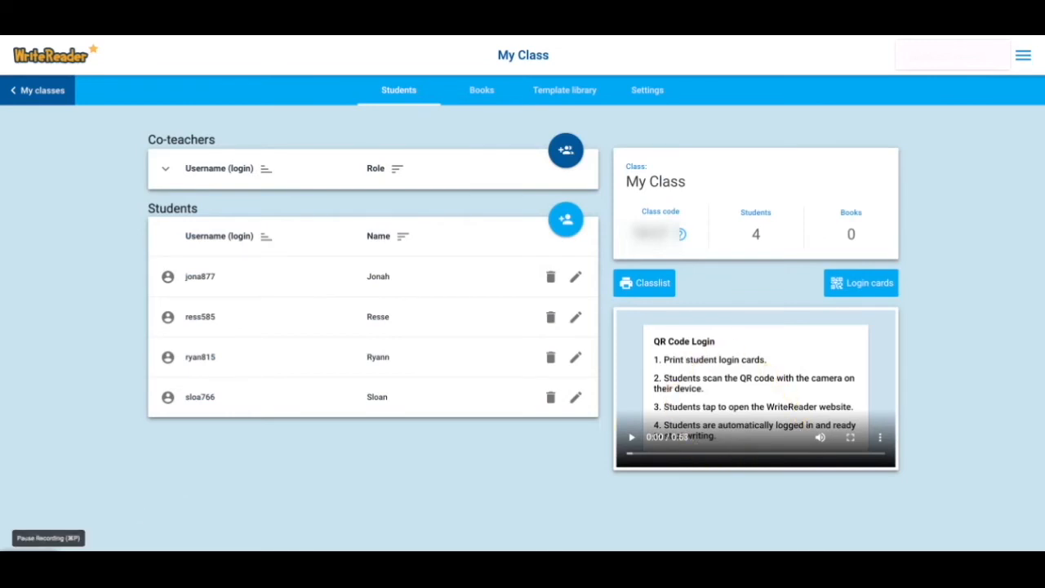
Show My Class's Books shelf with Writing Prompts, Remote Learning and How to use
{"action": "left_click", "coordinate": [482, 89]}
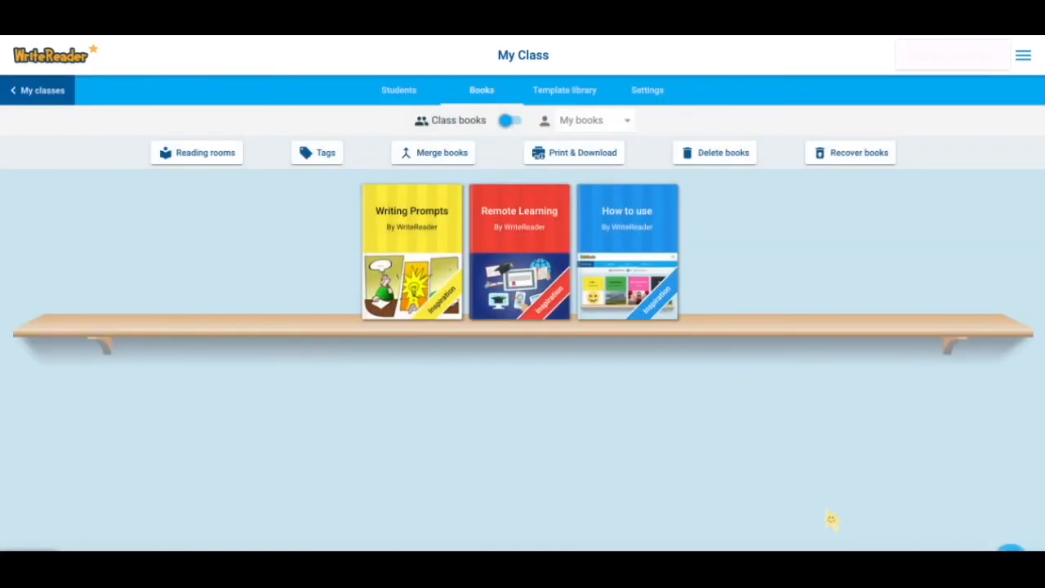
{"action": "mouse_move", "coordinate": [727, 379]}
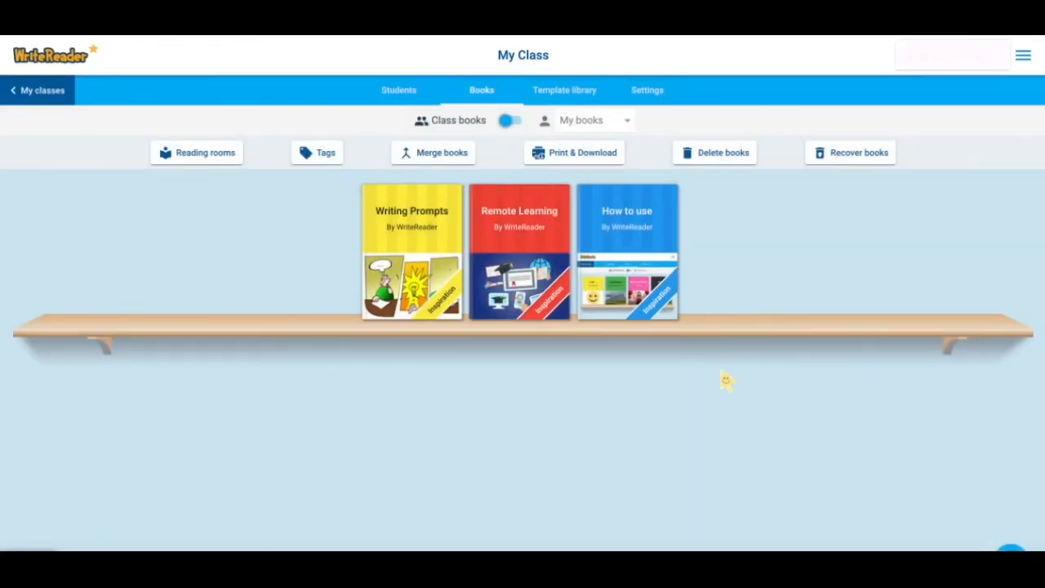